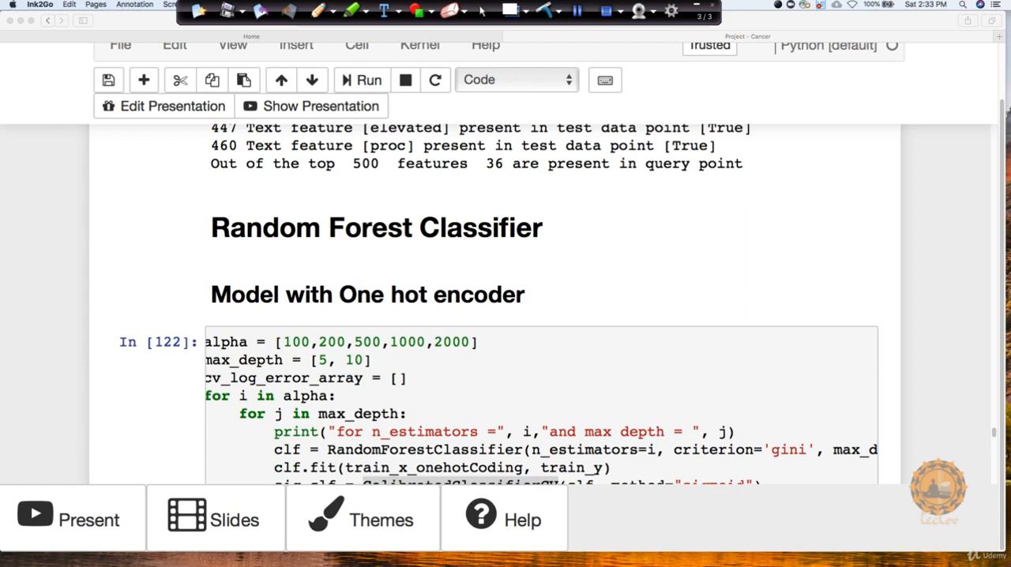
# Scroll past the Random Forest one-hot cell to the best estimator 200 train/CV/test log losses.
pyautogui.scroll(-3)
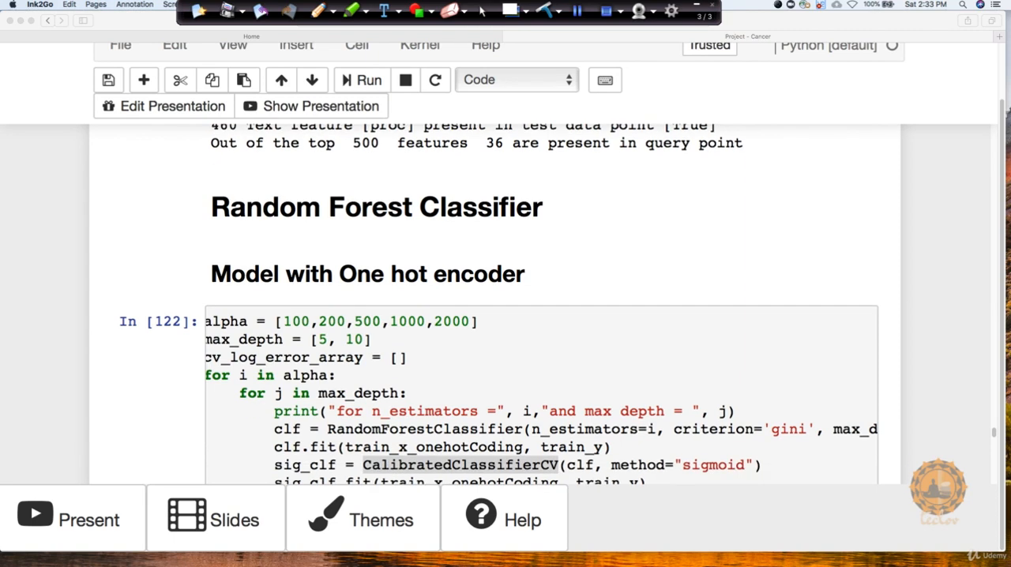
pyautogui.scroll(-3)
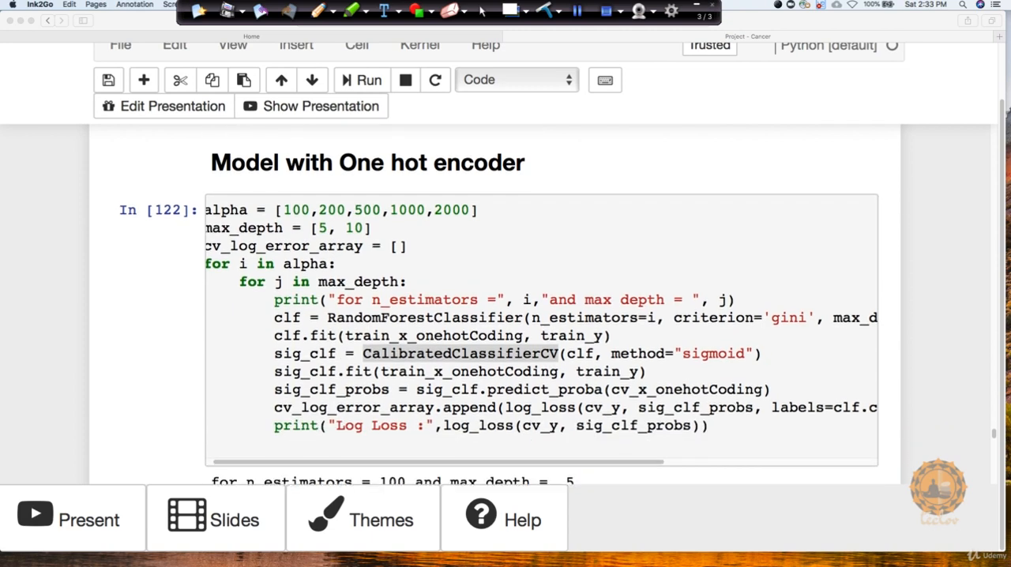
pyautogui.scroll(-3)
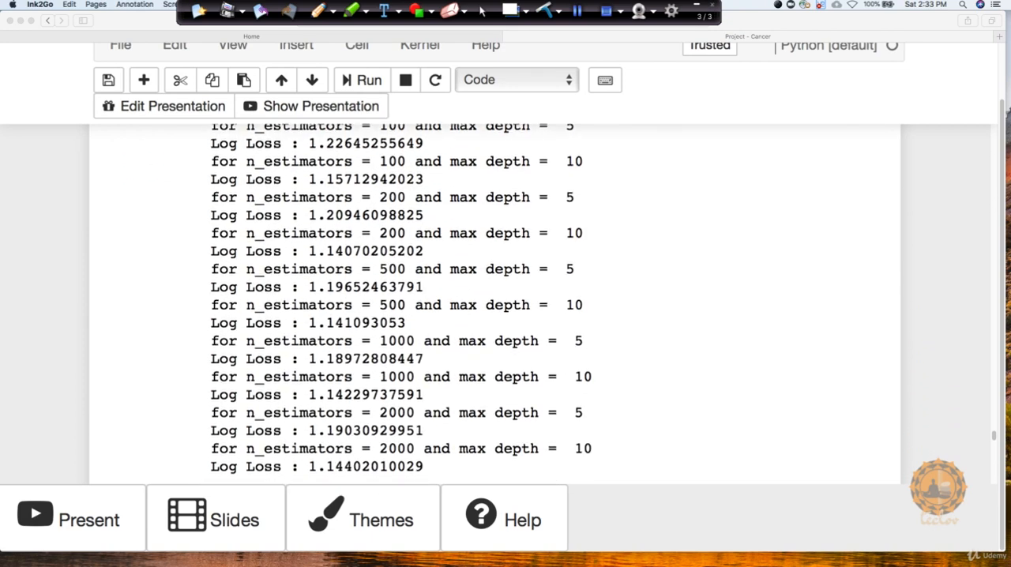
pyautogui.scroll(-3)
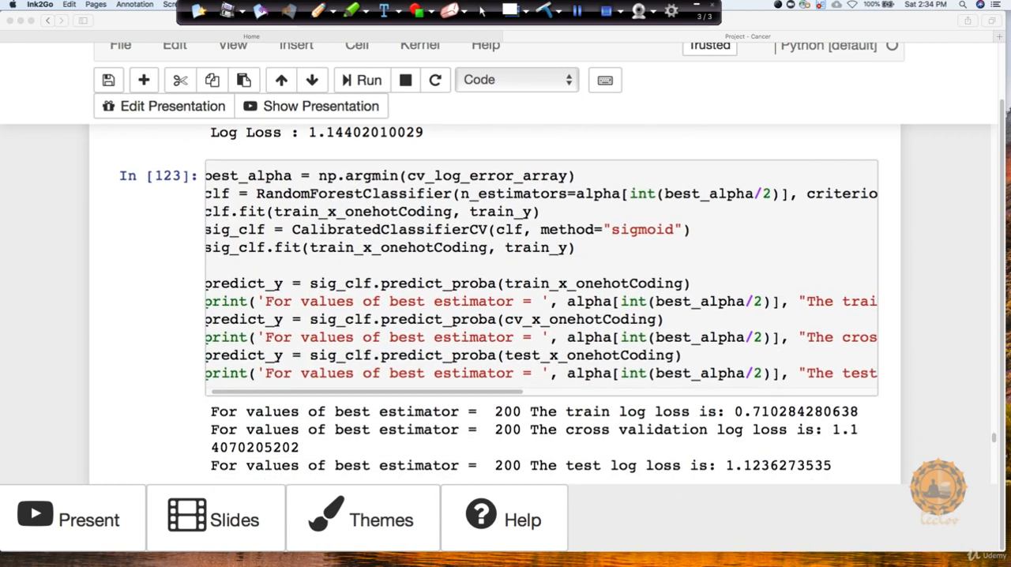
pyautogui.scroll(-3)
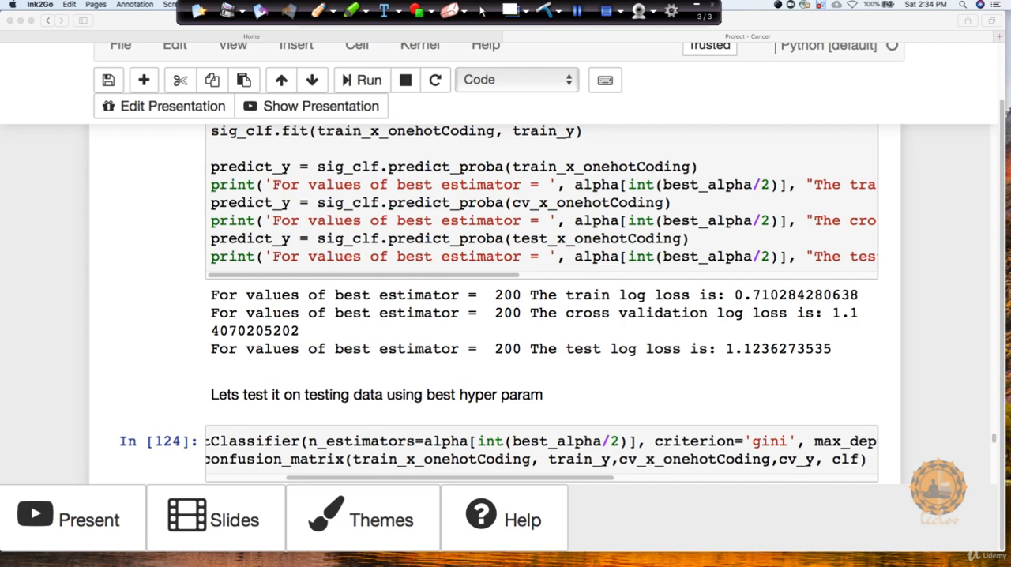
pyautogui.scroll(-3)
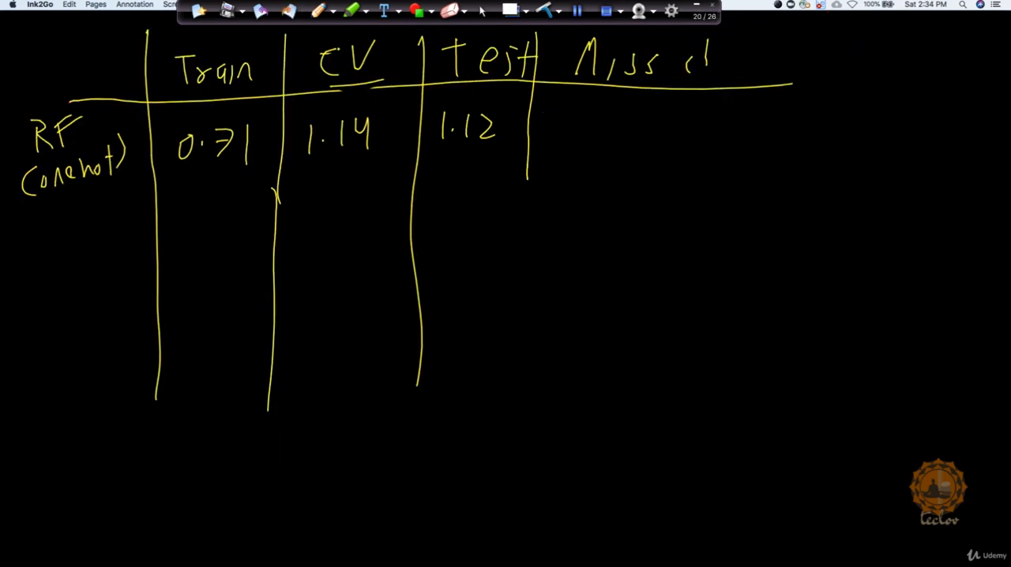
# Write 0.38 in the RF (one hot) Miss cl column and switch back to the notebook.
pyautogui.write('0.38')
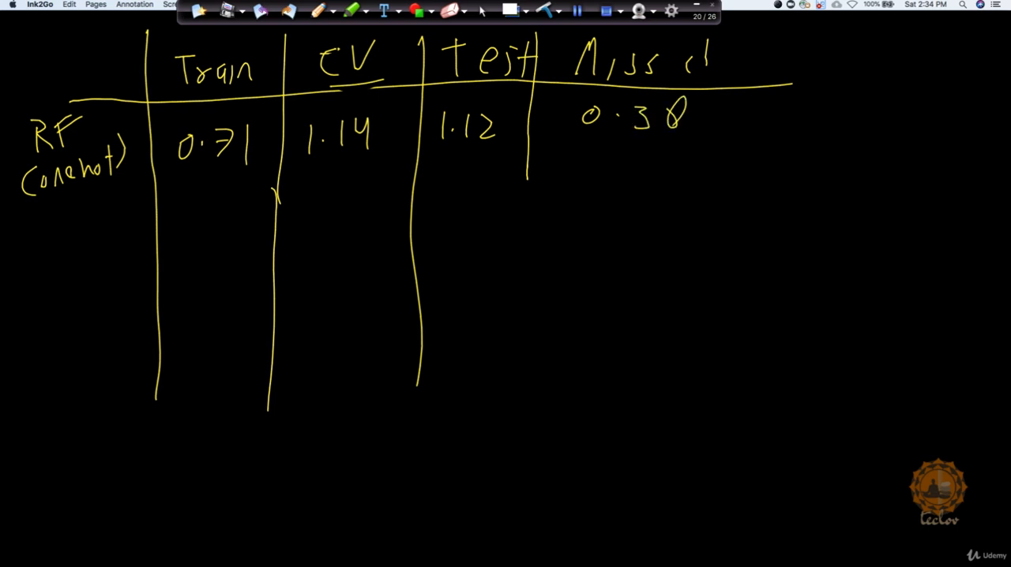
pyautogui.moveTo(521, 170); pyautogui.dragTo(522, 387)
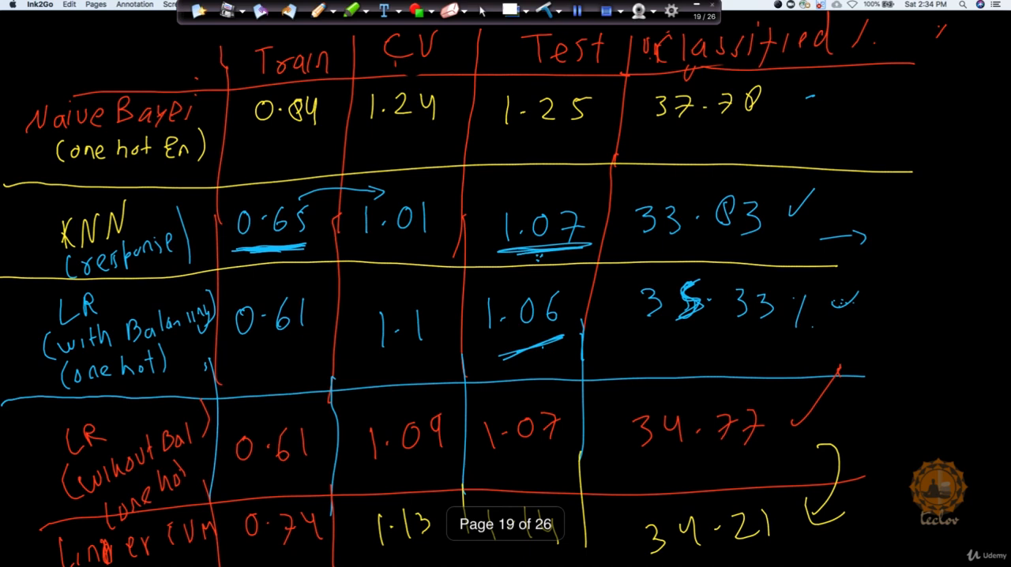
pyautogui.click(436, 10)
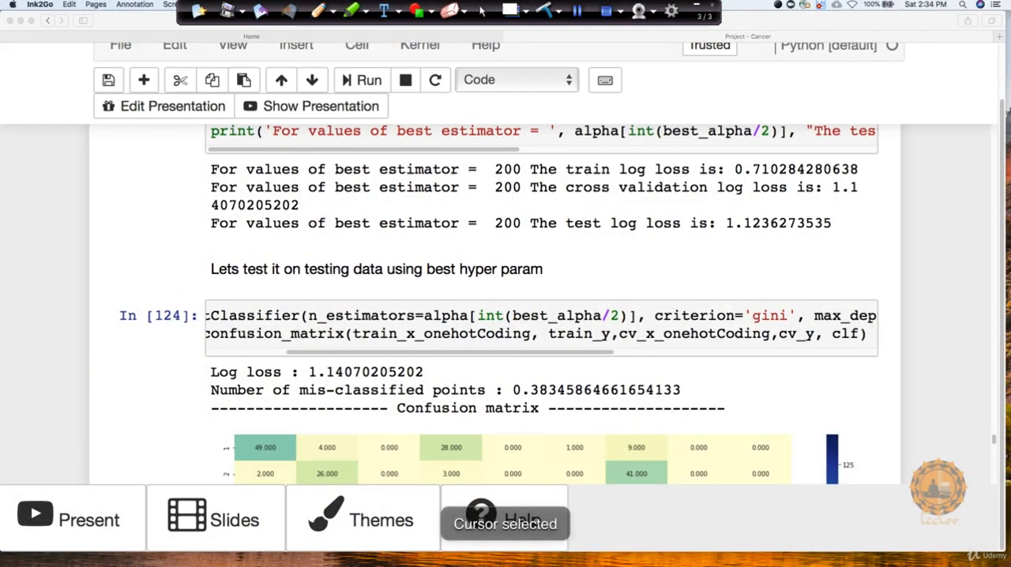
# Scroll down through the feature listing toward the RF with Response Coding section.
pyautogui.scroll(-3)
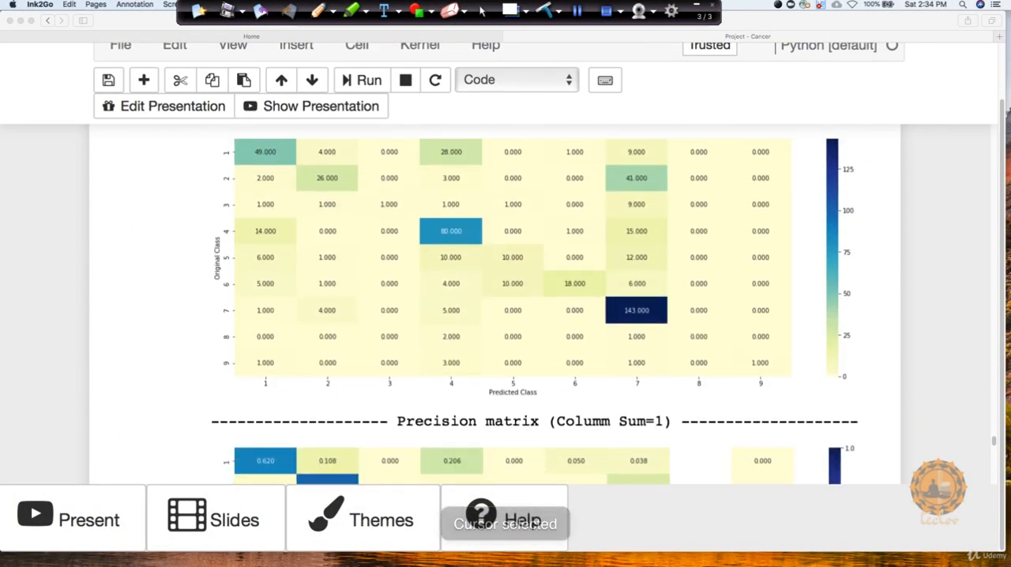
pyautogui.scroll(-3)
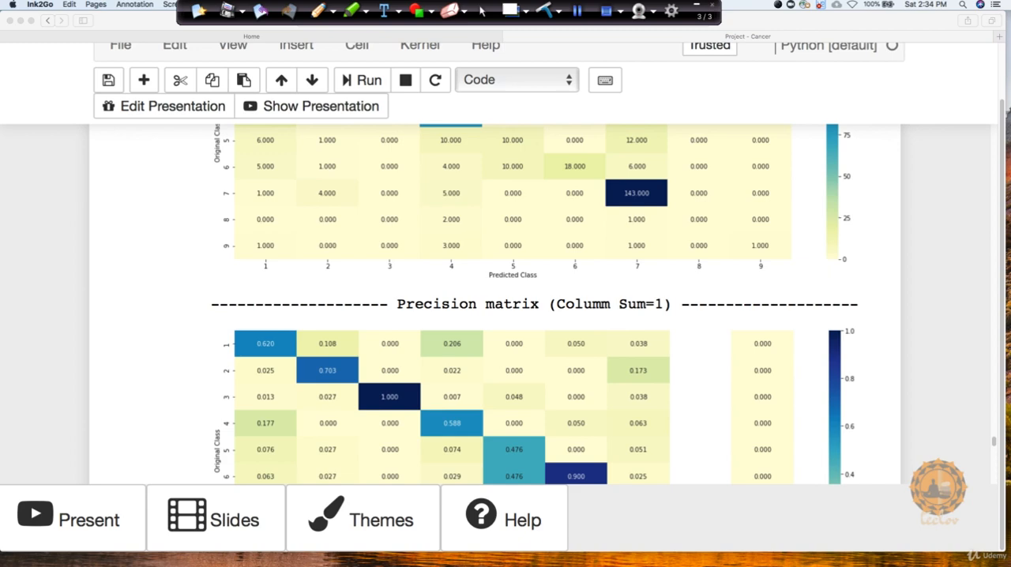
pyautogui.scroll(-3)
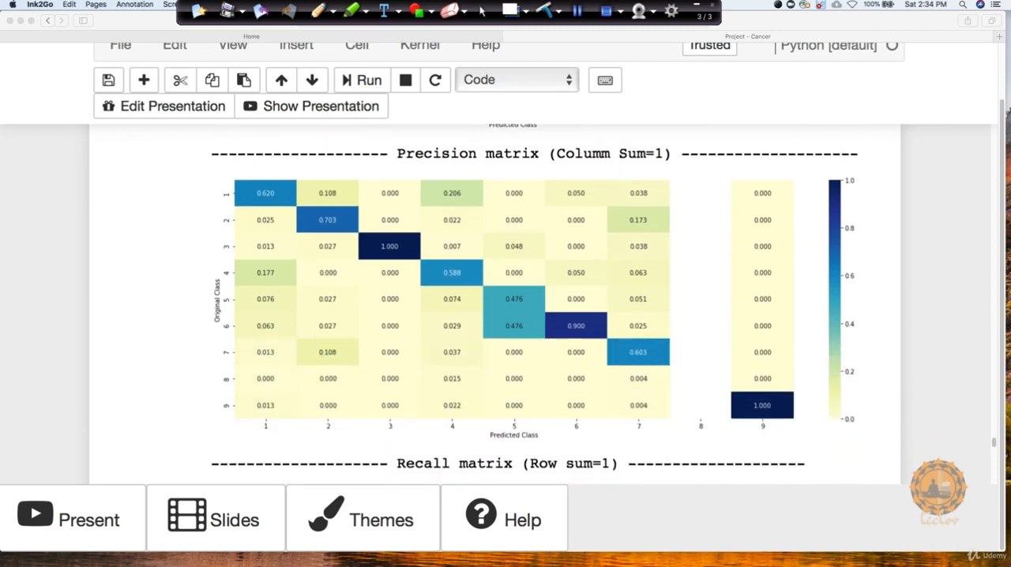
pyautogui.scroll(-3)
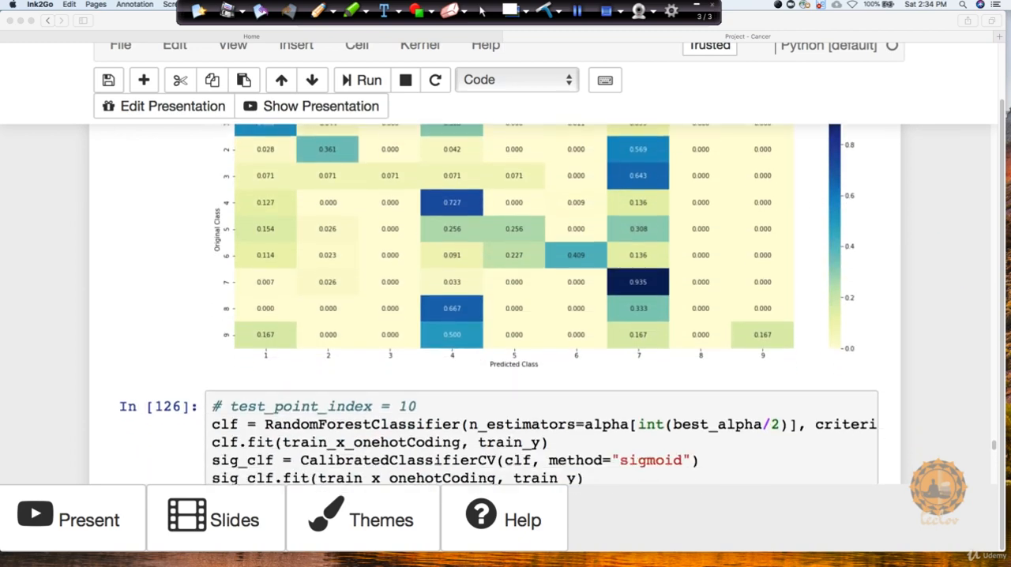
pyautogui.scroll(-3)
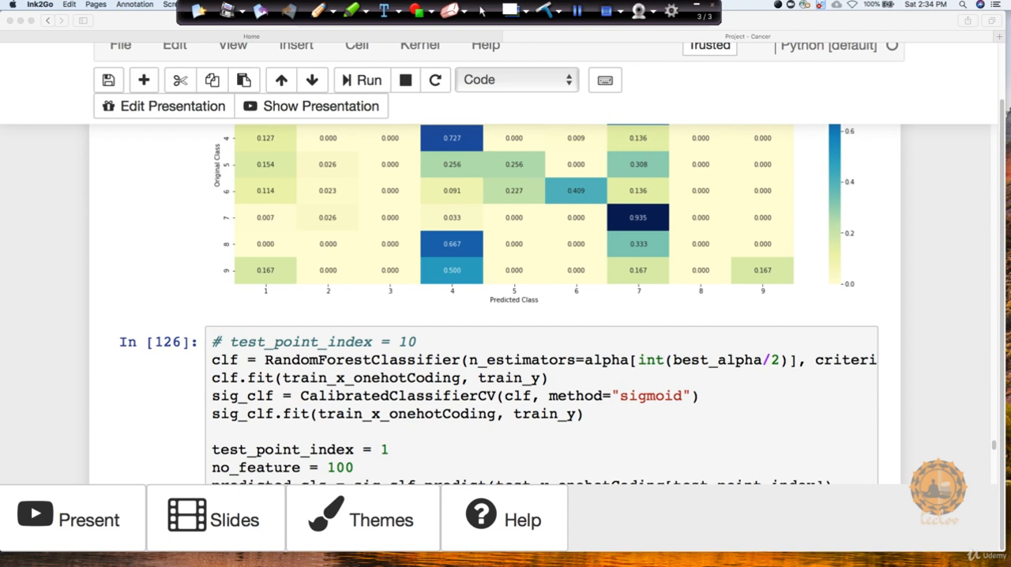
pyautogui.scroll(-3)
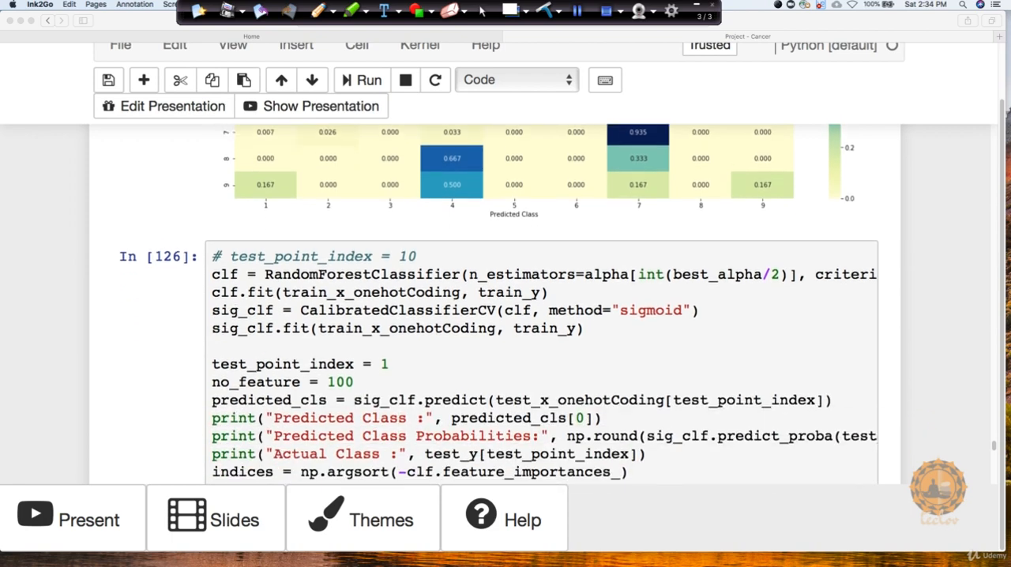
pyautogui.scroll(-3)
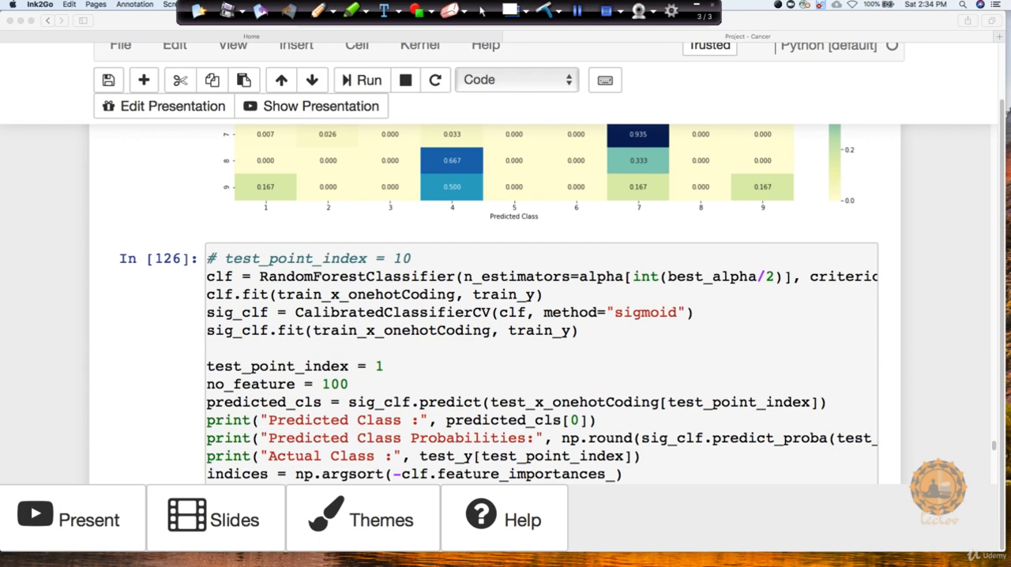
pyautogui.scroll(-3)
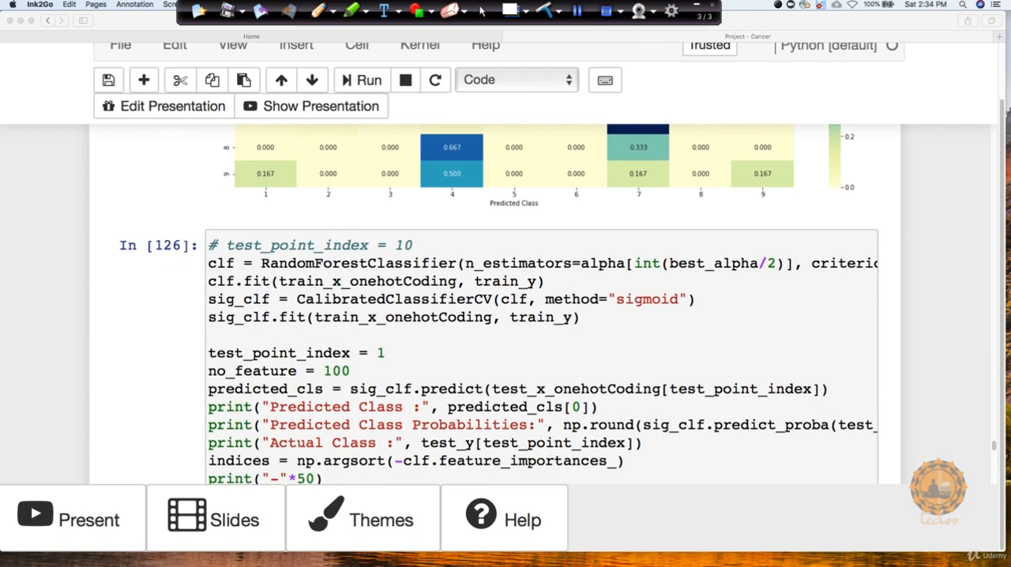
pyautogui.scroll(-3)
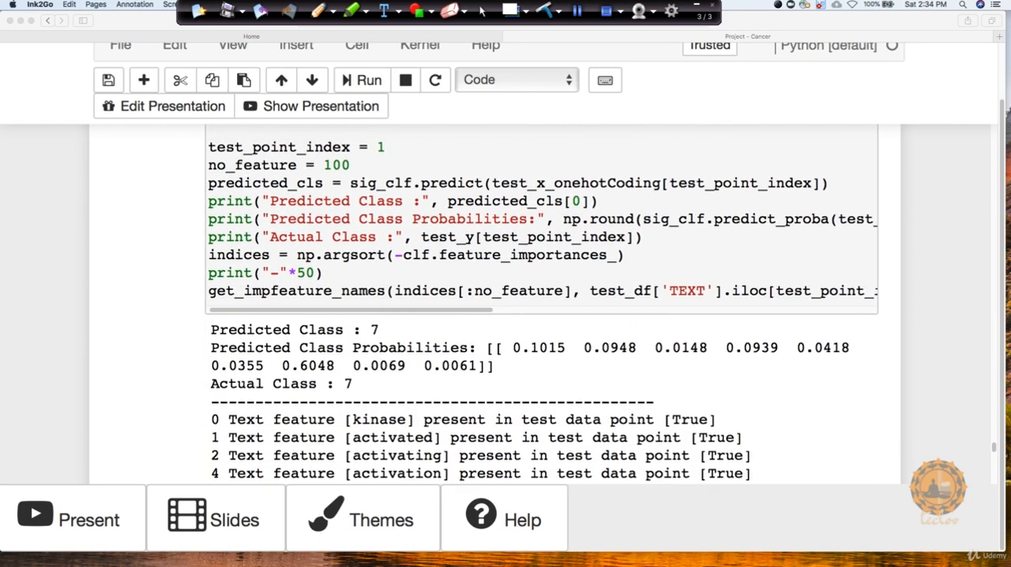
# Scroll to the response-coding RF output showing best-alpha train, CV and test log losses.
pyautogui.scroll(-3)
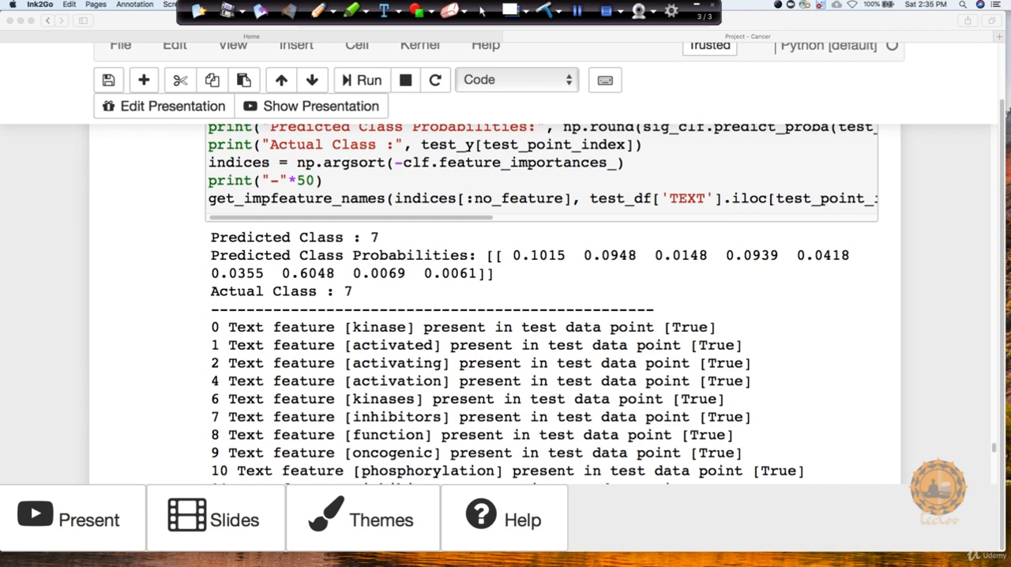
pyautogui.scroll(-3)
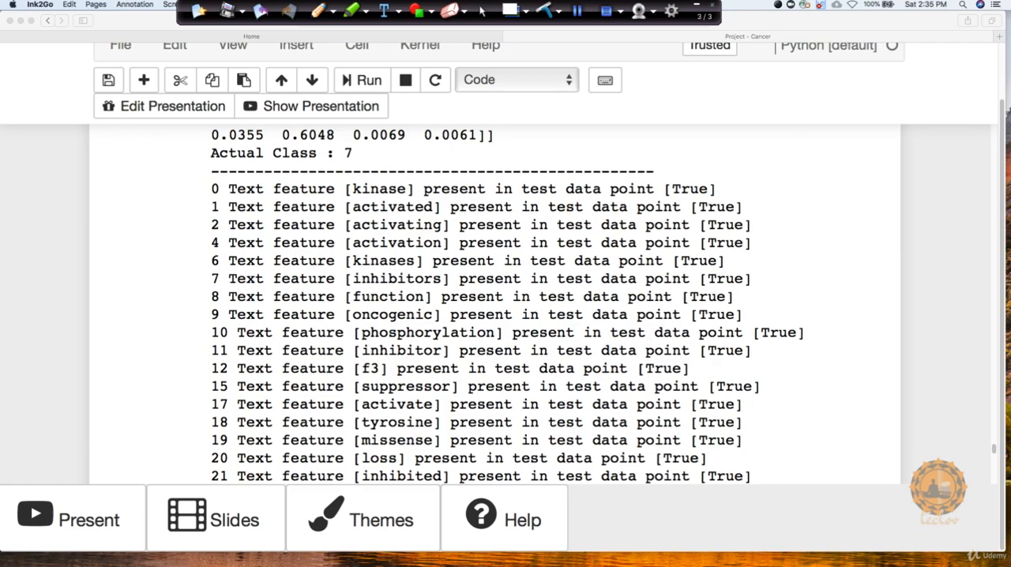
pyautogui.scroll(-3)
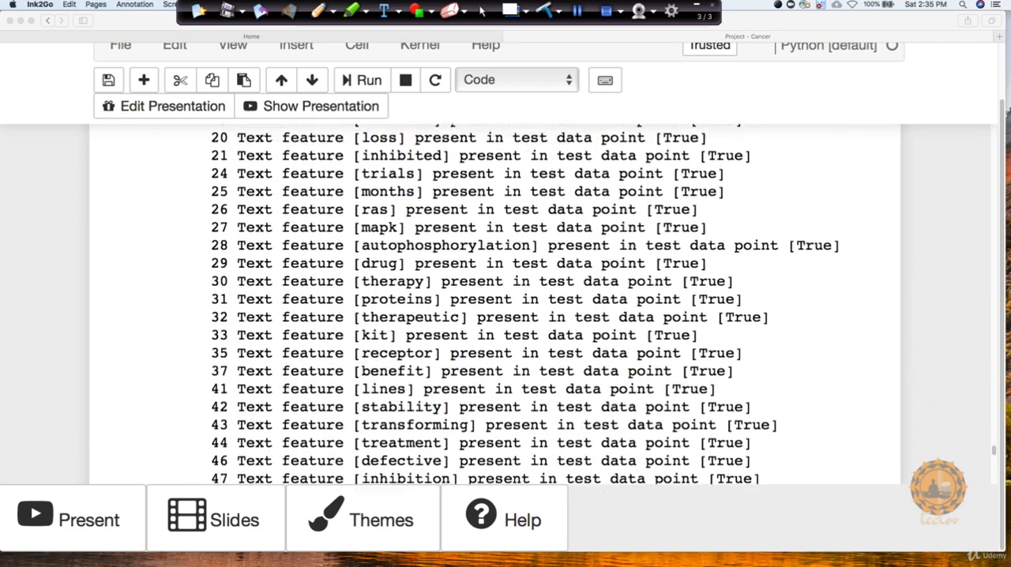
pyautogui.scroll(-3)
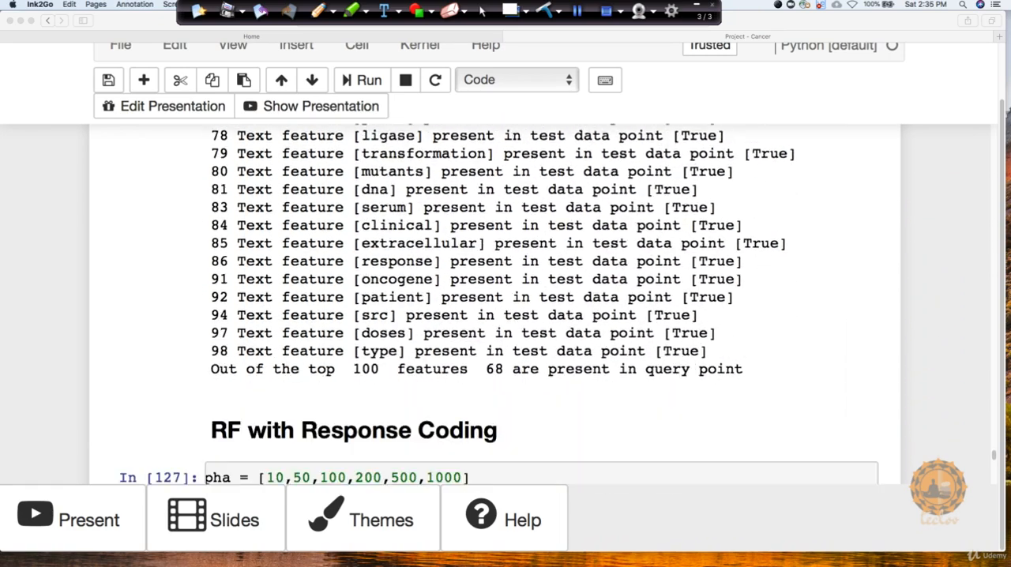
pyautogui.scroll(-3)
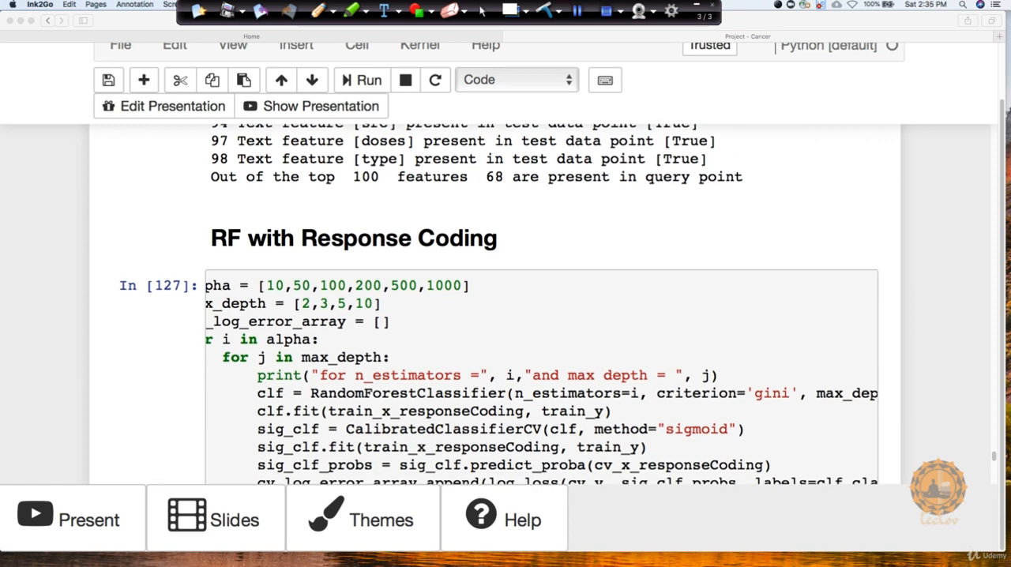
pyautogui.scroll(-3)
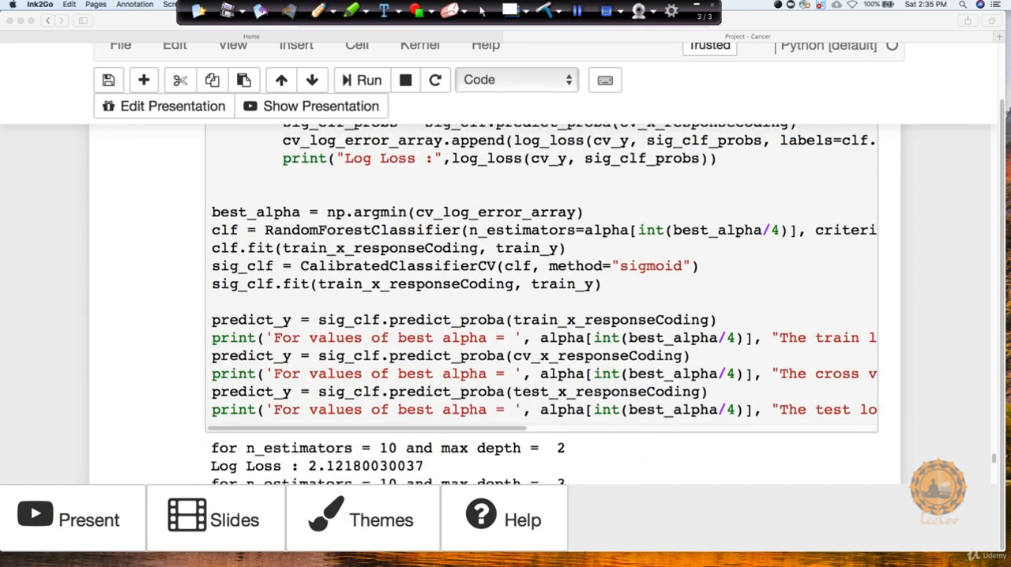
pyautogui.scroll(-3)
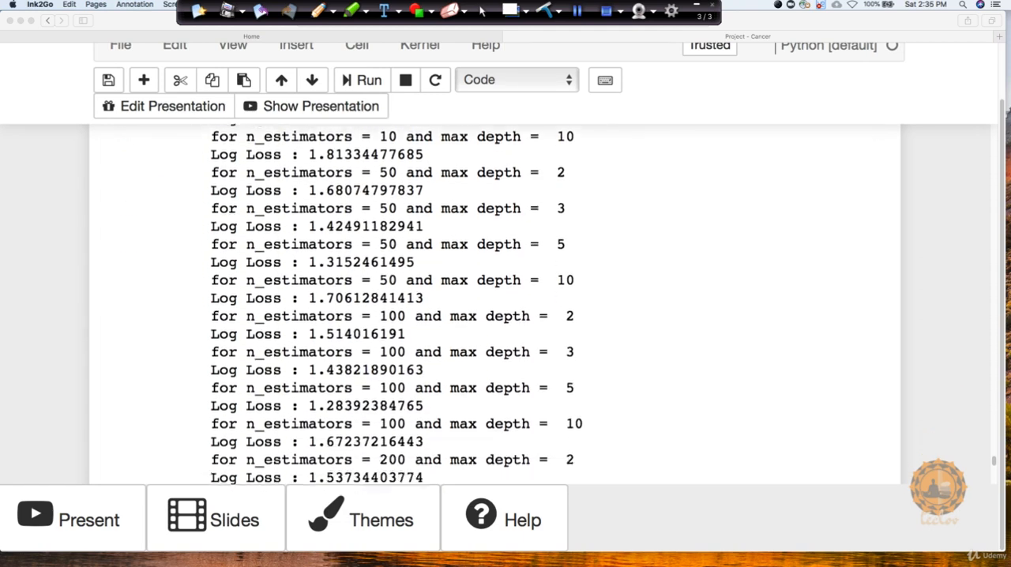
pyautogui.scroll(-3)
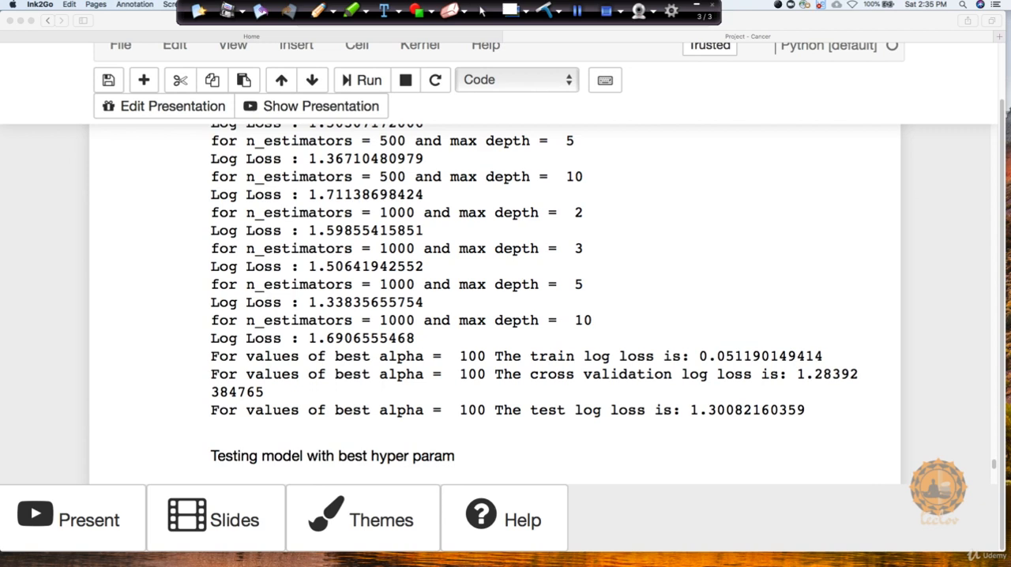
pyautogui.scroll(-3)
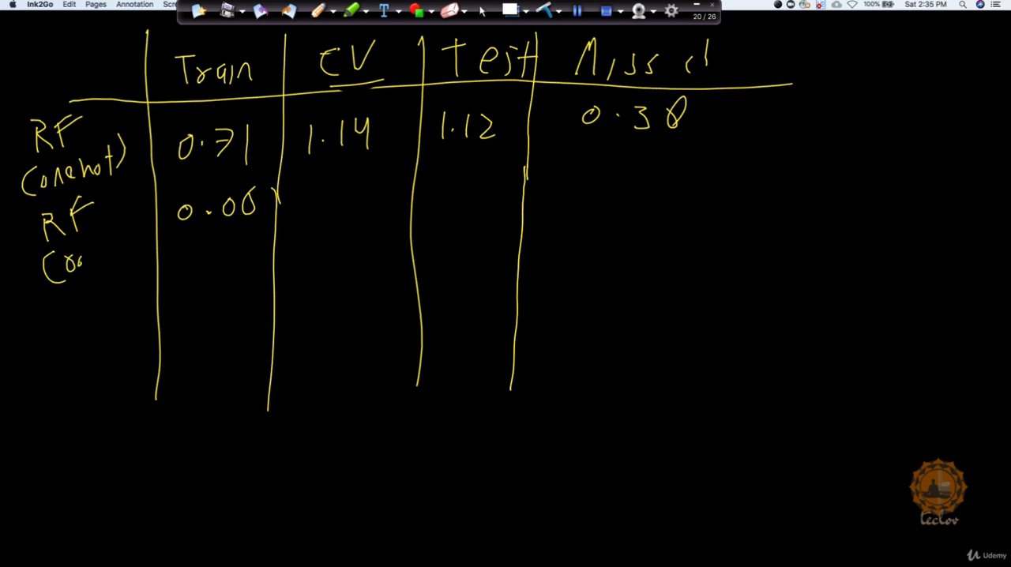
# Label the second row RF response and pen in train 0.05, CV 1.2 and test 1.3.
pyautogui.moveTo(79, 261); pyautogui.dragTo(135, 253)
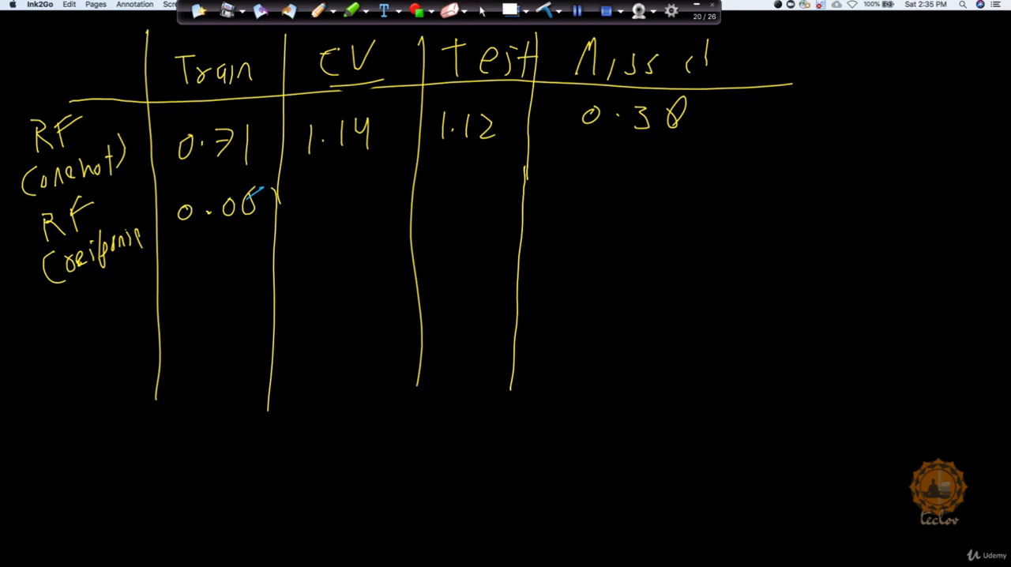
pyautogui.moveTo(253, 198); pyautogui.dragTo(256, 224)
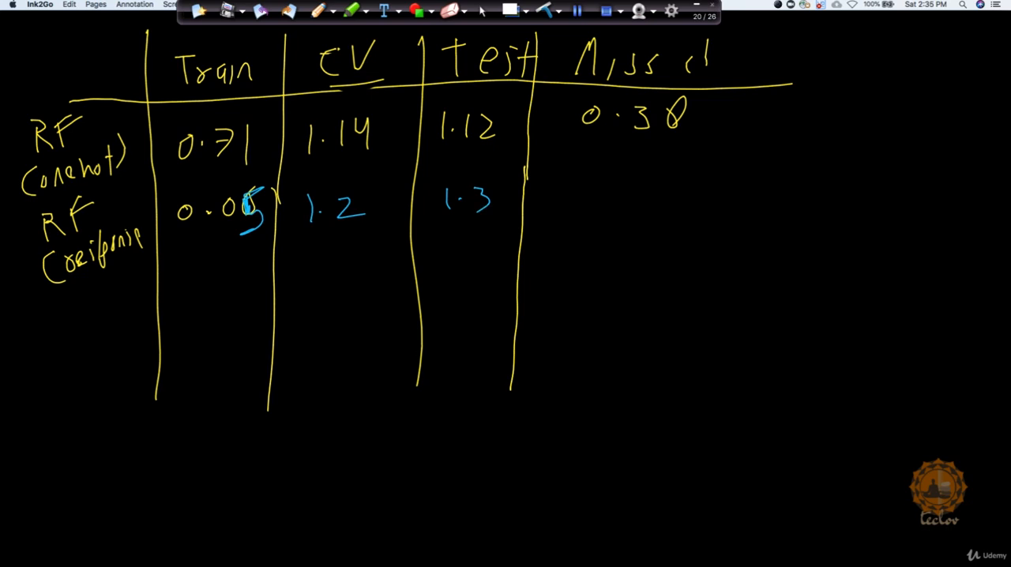
pyautogui.moveTo(171, 253); pyautogui.dragTo(266, 253)
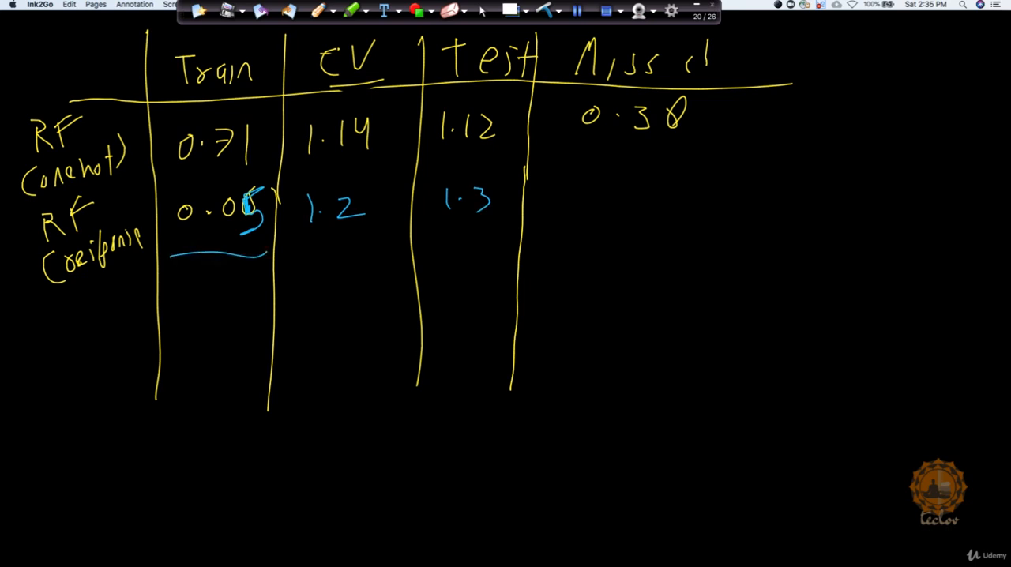
pyautogui.moveTo(300, 234); pyautogui.dragTo(367, 234)
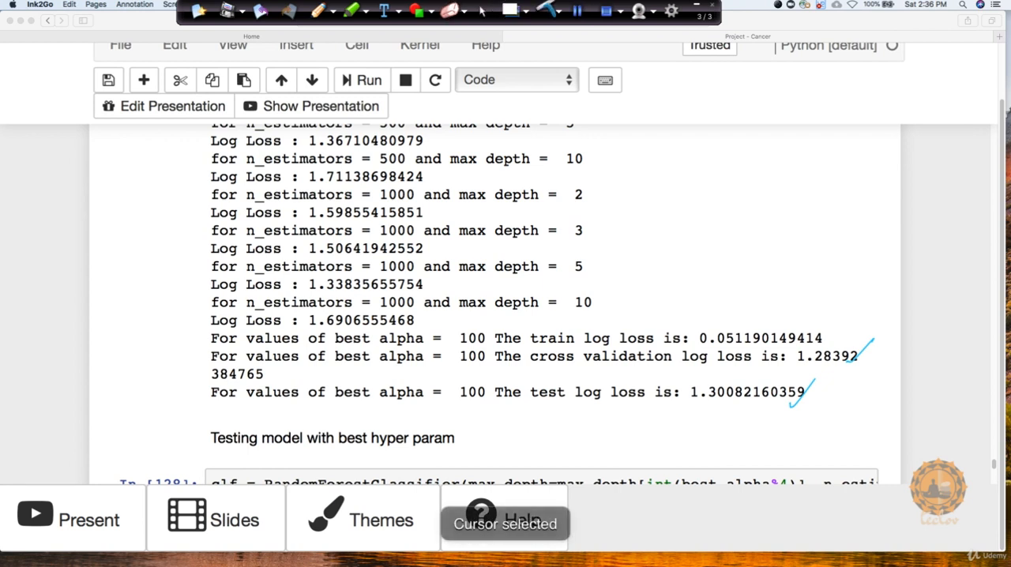
# Underline CV 1.2 in the response row and land on the 0.487 misclassified confusion matrix.
pyautogui.scroll(-3)
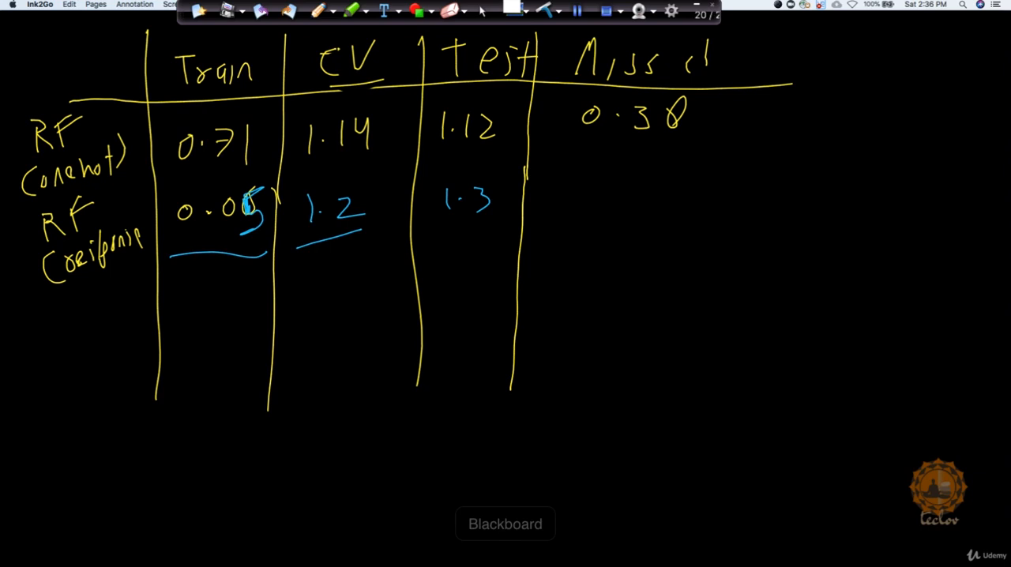
pyautogui.moveTo(582, 173); pyautogui.dragTo(609, 206)
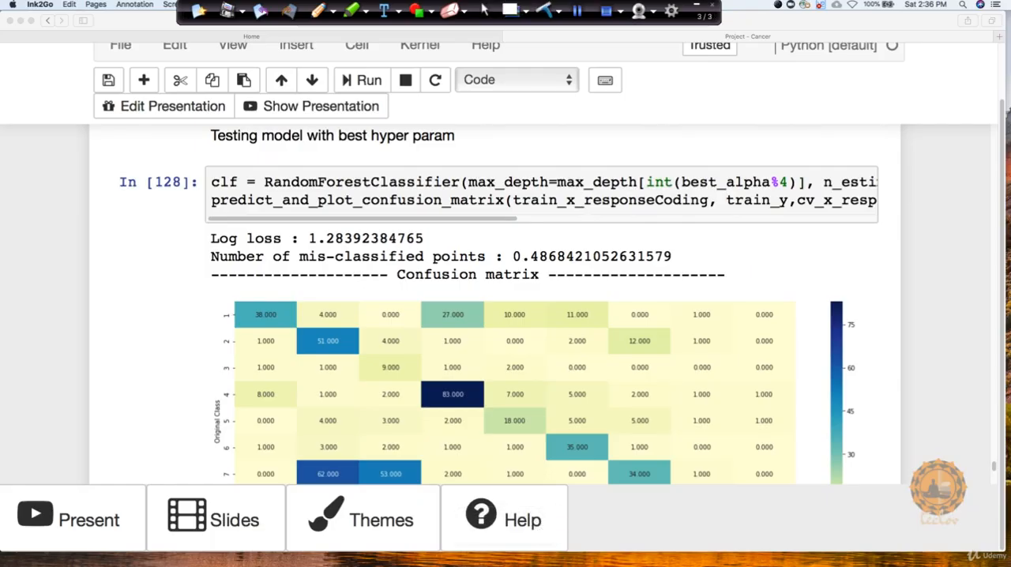
# Scroll to the queried test point output: predicted class 7, actual 7, ranked important features.
pyautogui.scroll(-3)
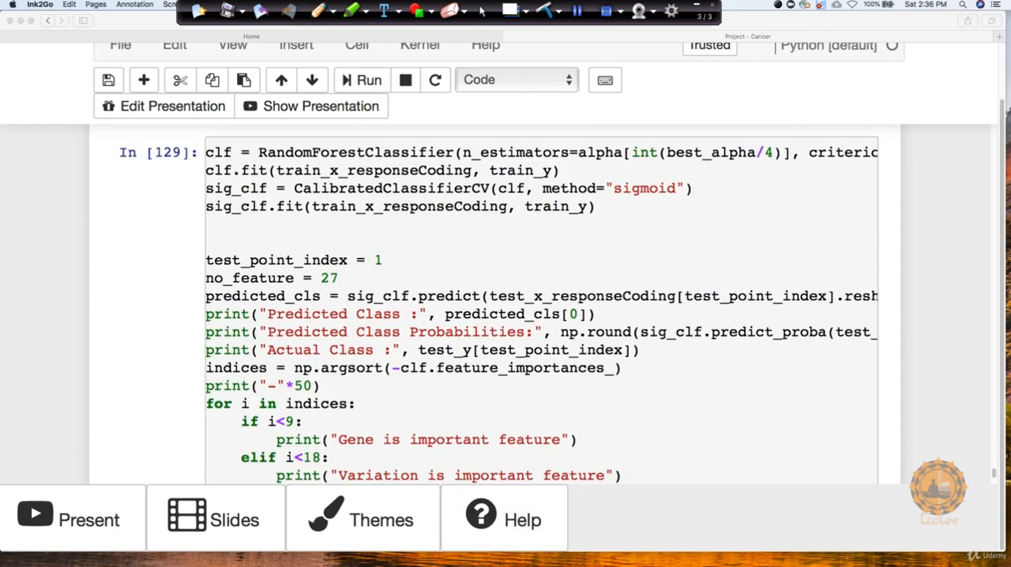
pyautogui.scroll(-3)
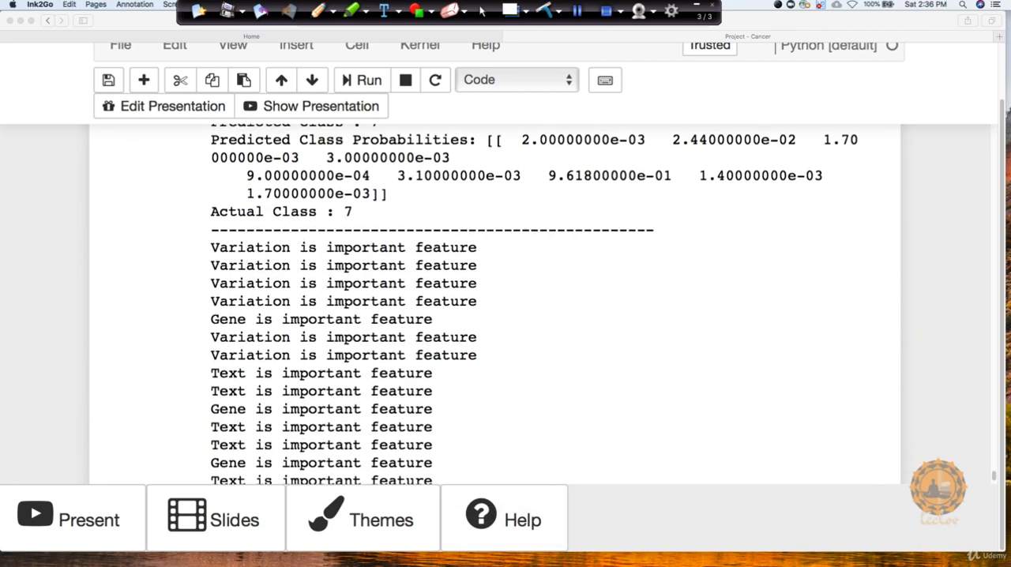
pyautogui.scroll(-3)
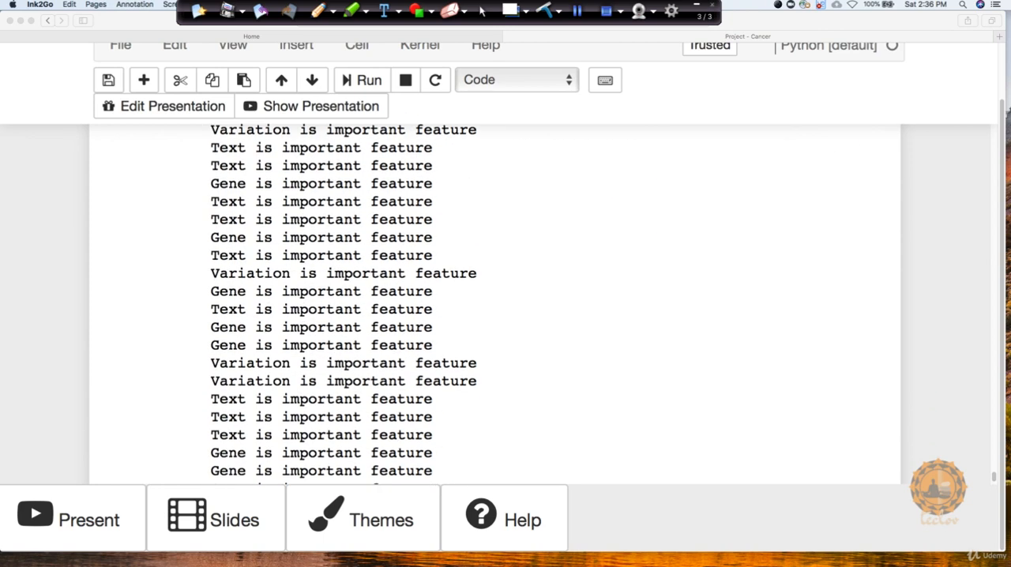
pyautogui.scroll(-3)
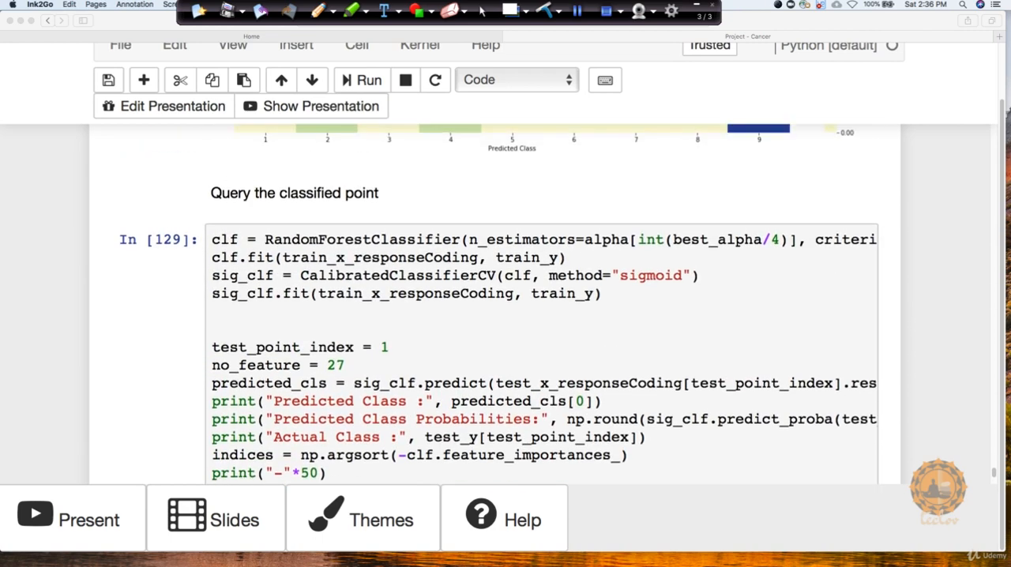
pyautogui.scroll(-3)
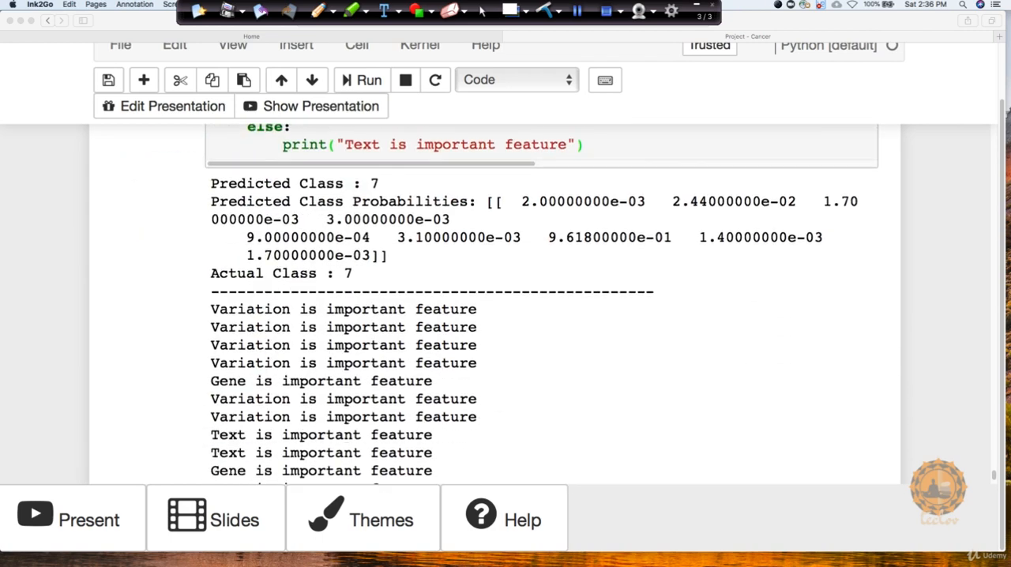
pyautogui.scroll(-3)
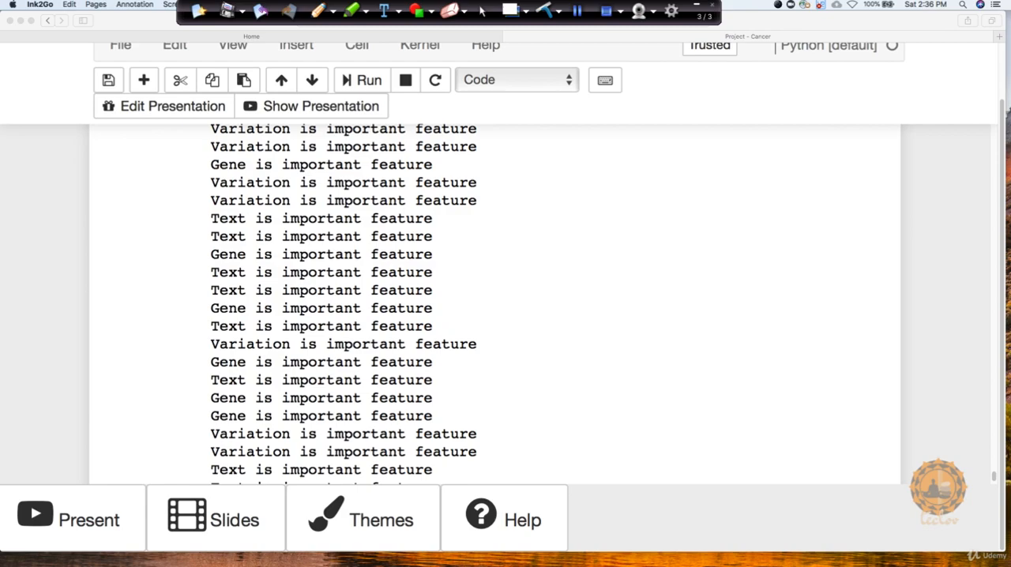